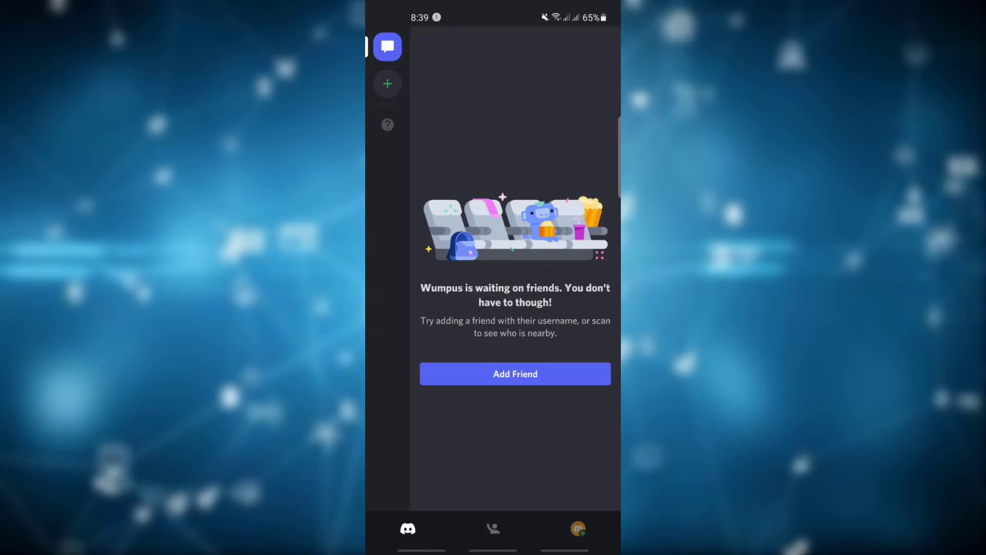
# - Open My Account from user settings, edit the Email field, and submit the new address
pyautogui.click(576, 527)
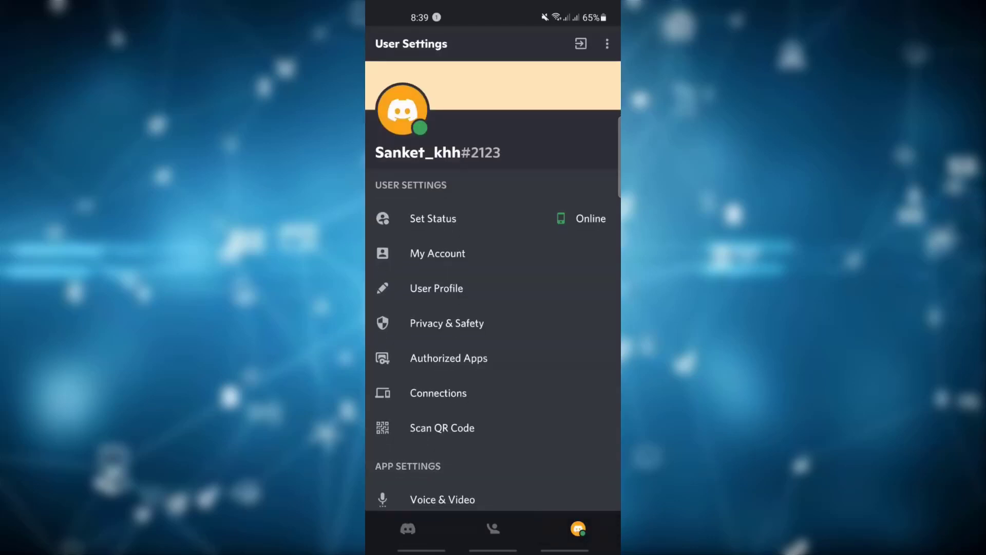
pyautogui.scroll(-3)
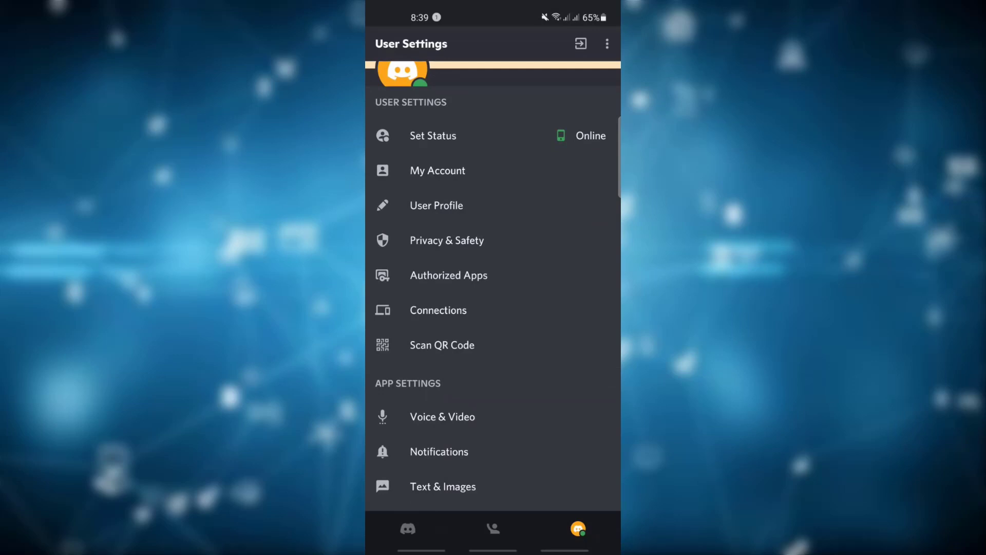
pyautogui.click(438, 170)
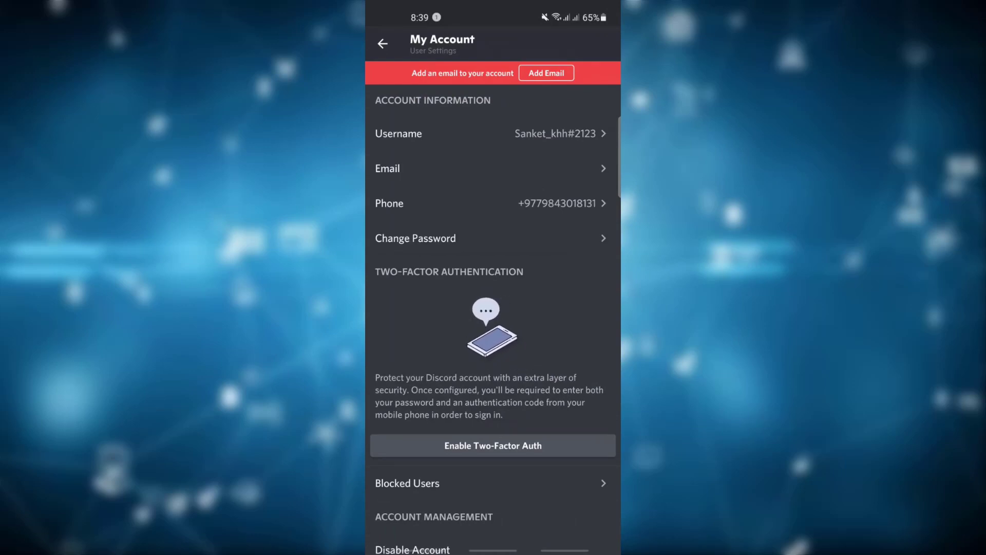
pyautogui.click(546, 73)
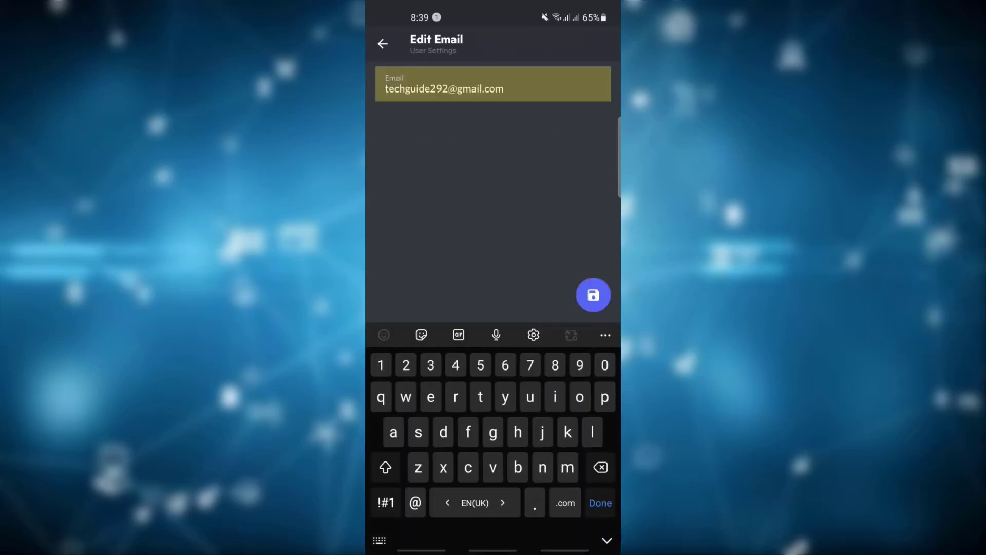
pyautogui.click(592, 295)
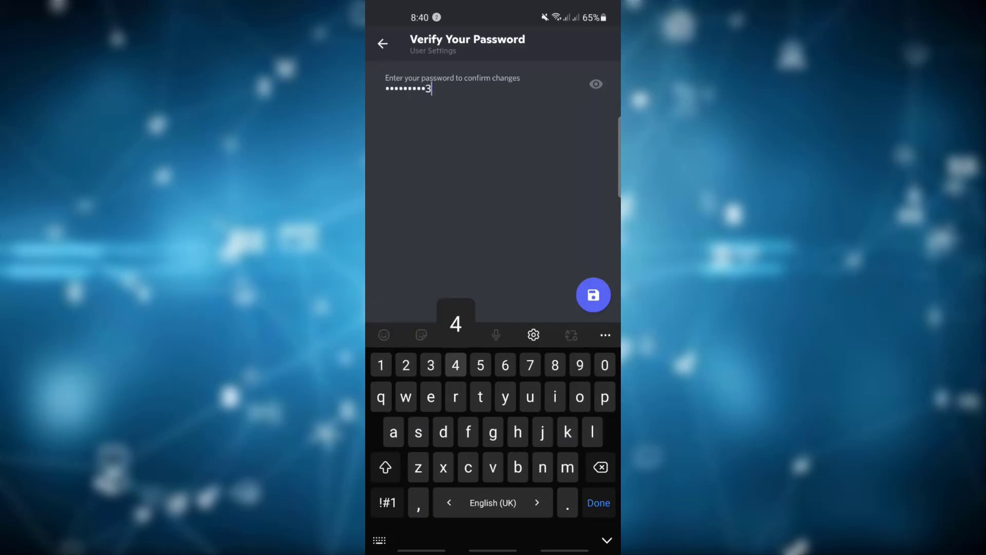
# - Confirm the email change with the account password on Verify Your Password
pyautogui.click(591, 295)
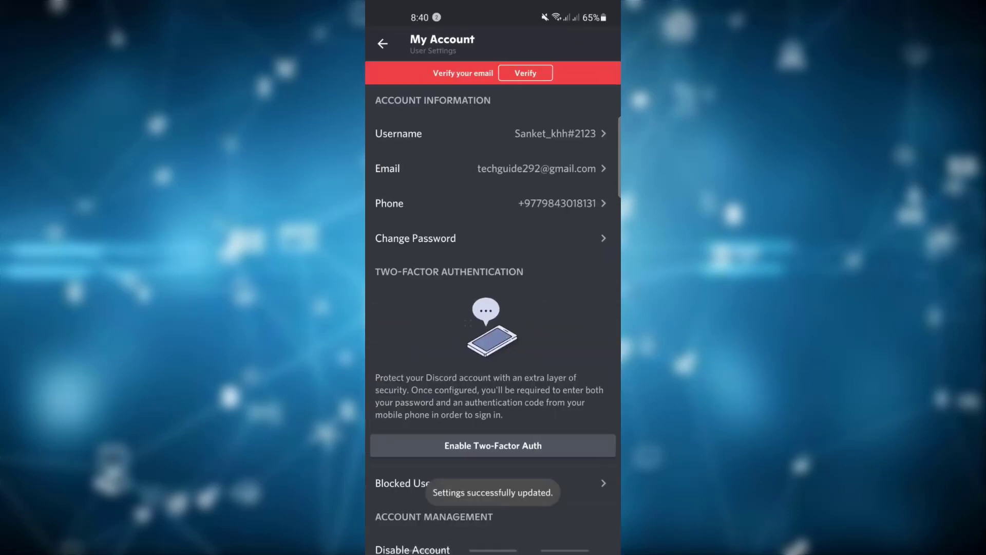